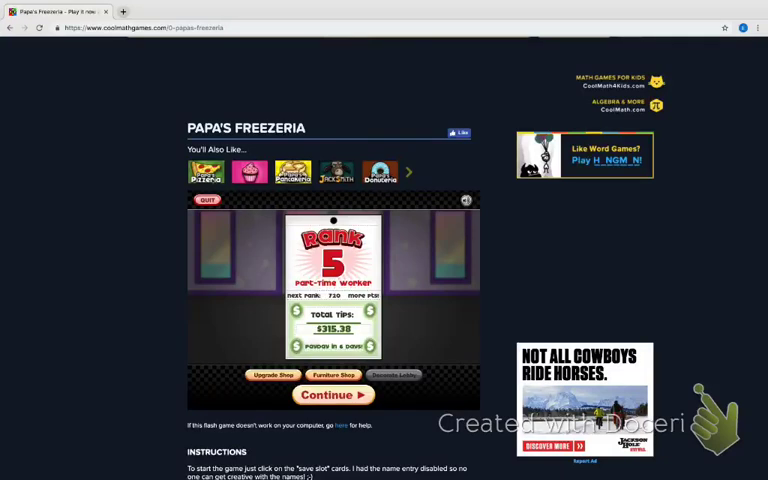
Leave the Rank 5 day results to begin the next shift at the order counter
click(332, 394)
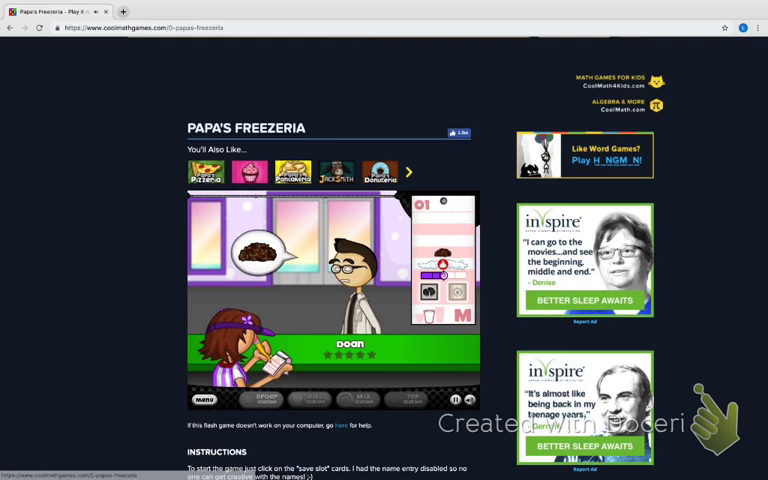
click(408, 172)
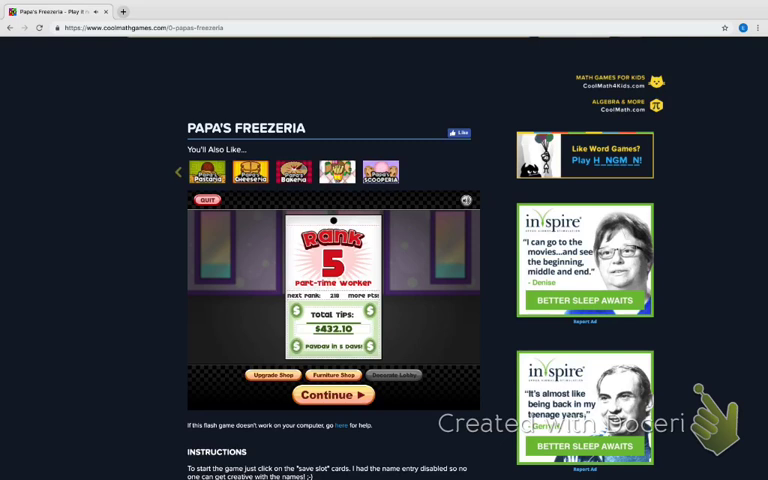
Continue past the Rank 5 results to the New Customer announcement for Ivy
click(332, 394)
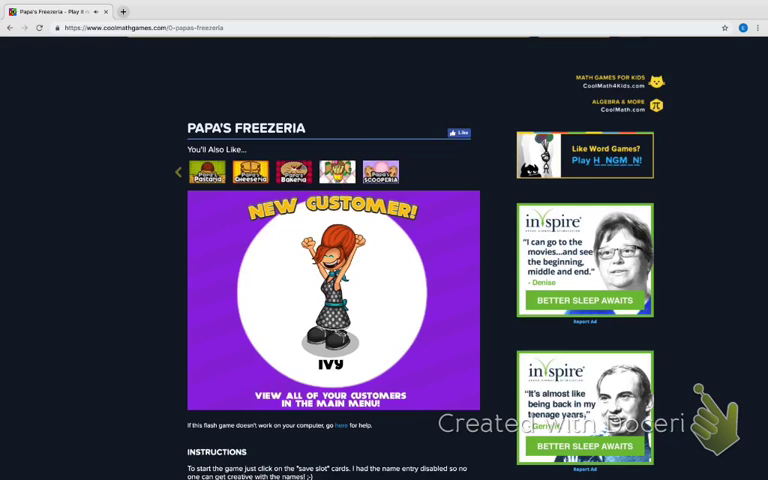